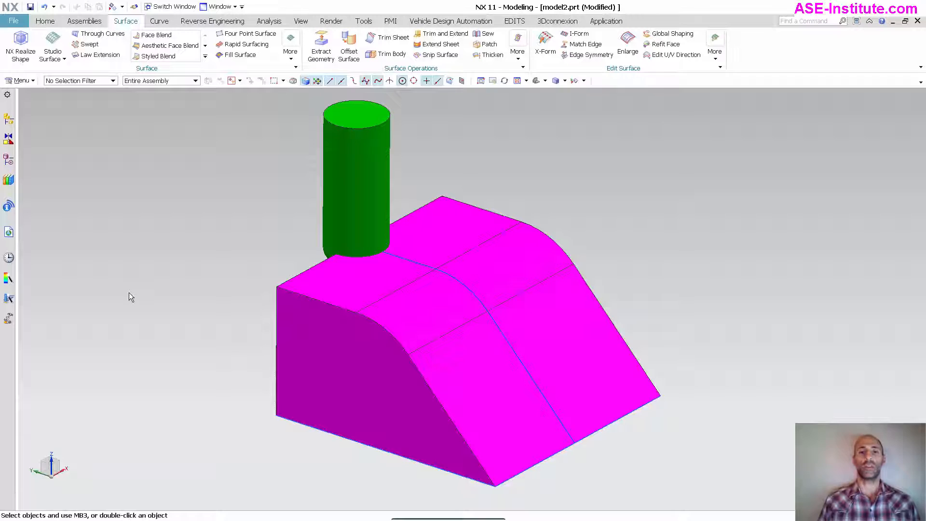
pyautogui.moveTo(328, 147)
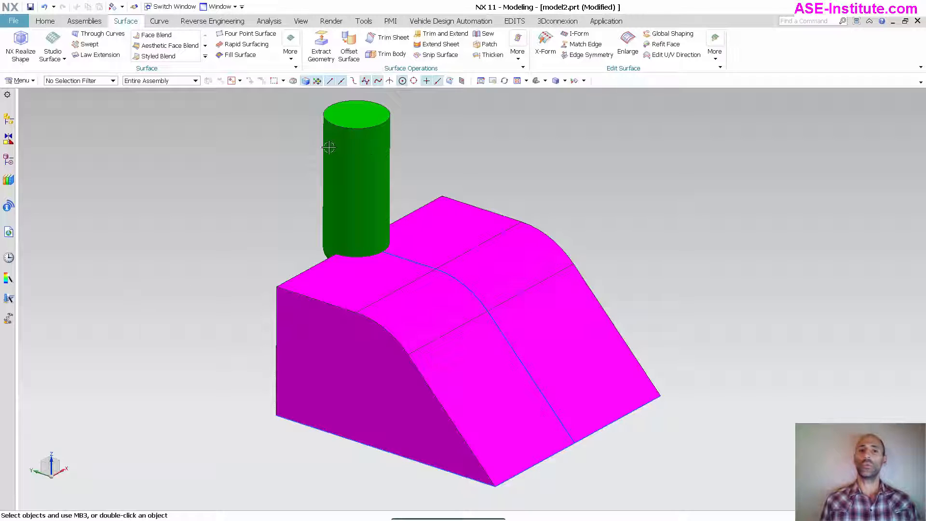
pyautogui.moveTo(297, 192)
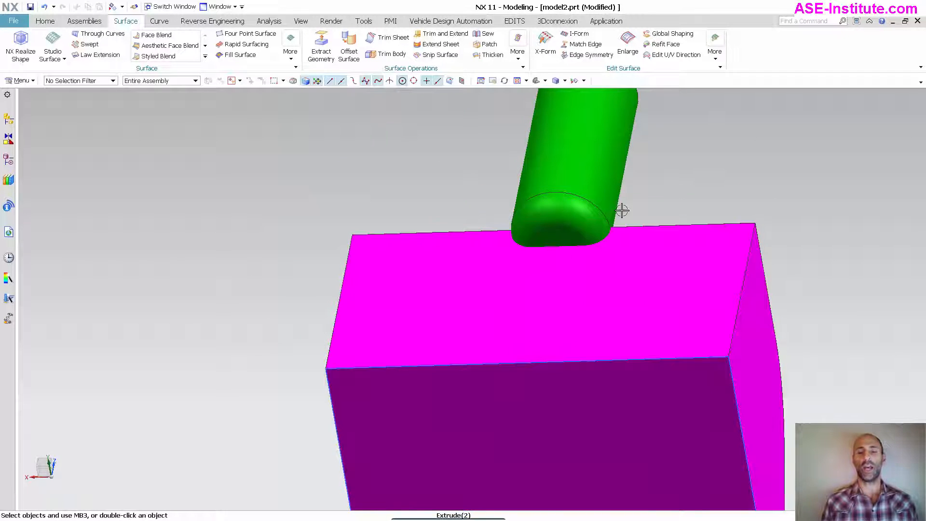
pyautogui.moveTo(676, 168)
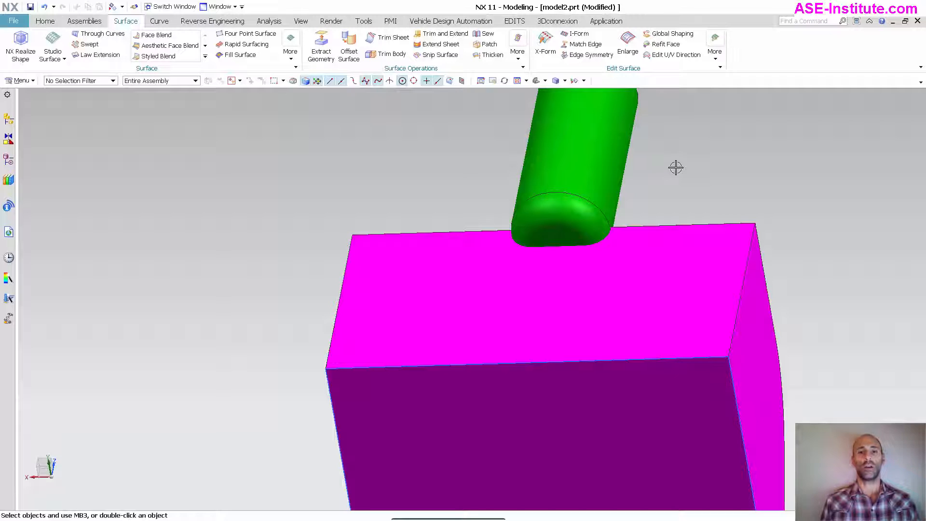
pyautogui.moveTo(668, 195)
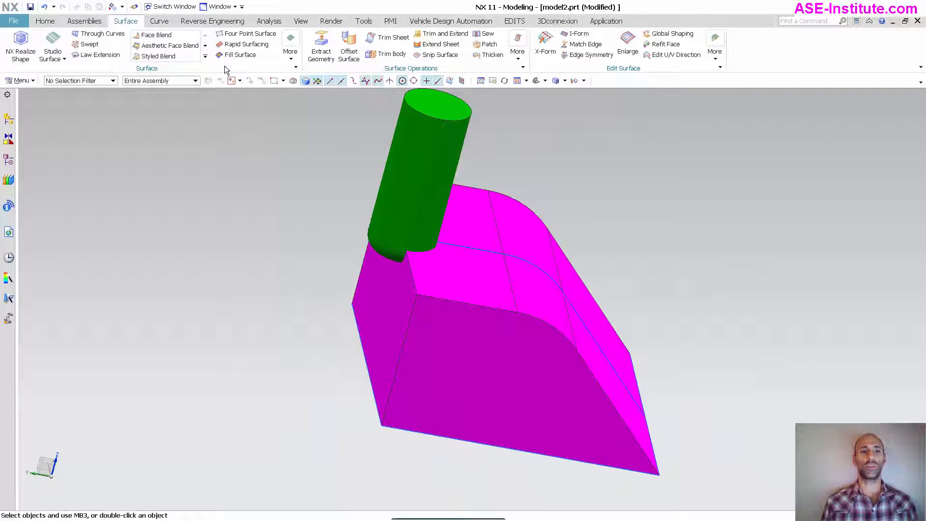
# - Launch the Swept Volume command from the Surface tab's More menu
pyautogui.click(290, 48)
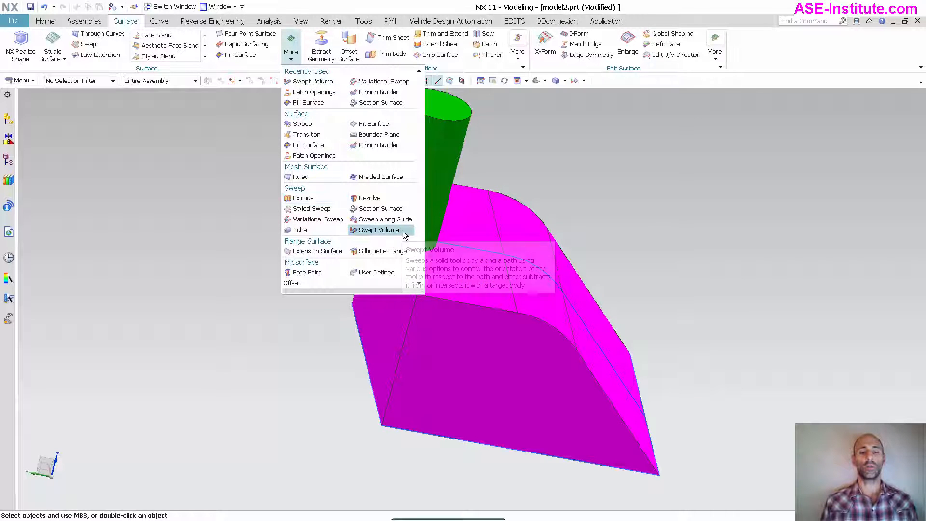
pyautogui.click(379, 230)
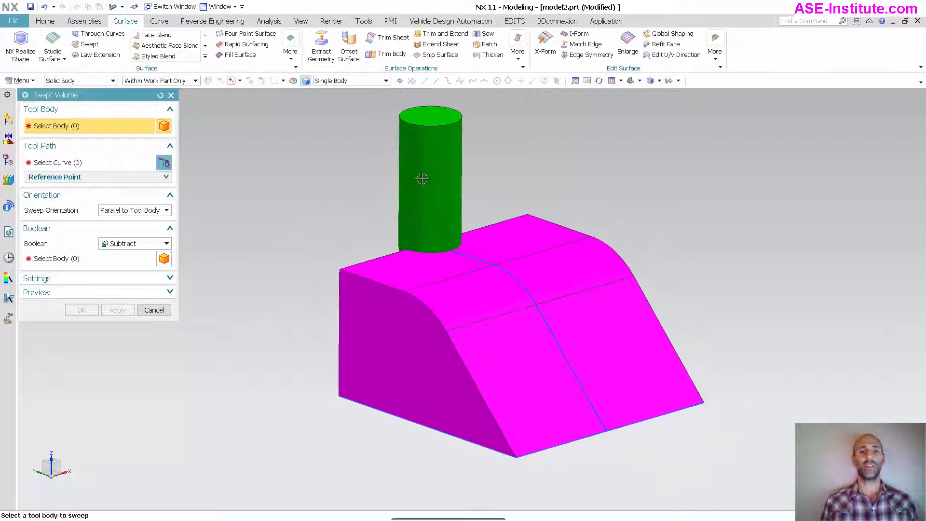
pyautogui.moveTo(426, 177)
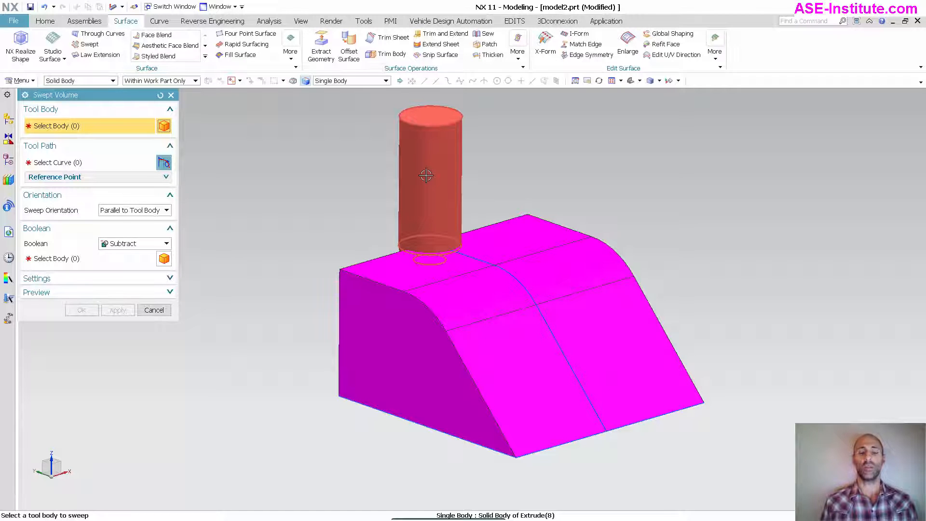
# - Use the green cylinder as tool body, keeping Subtract against the magenta block
pyautogui.click(427, 177)
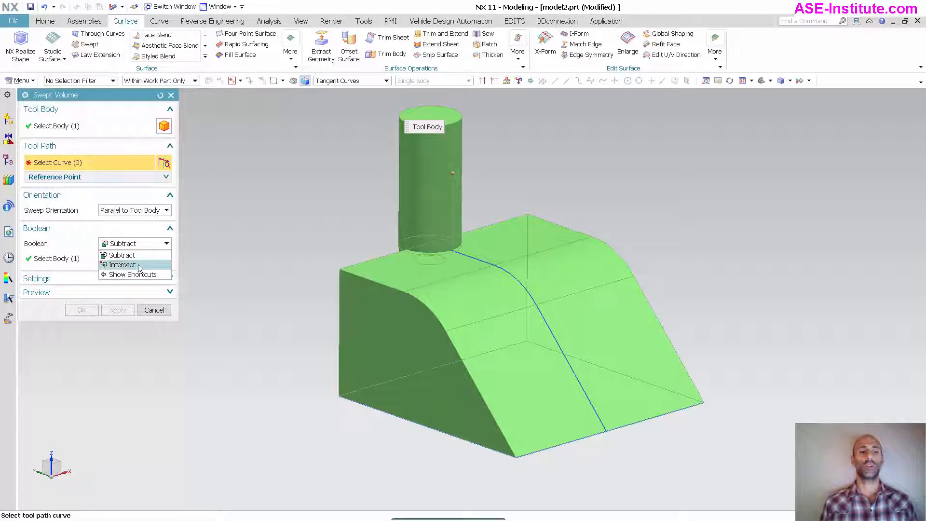
pyautogui.click(122, 254)
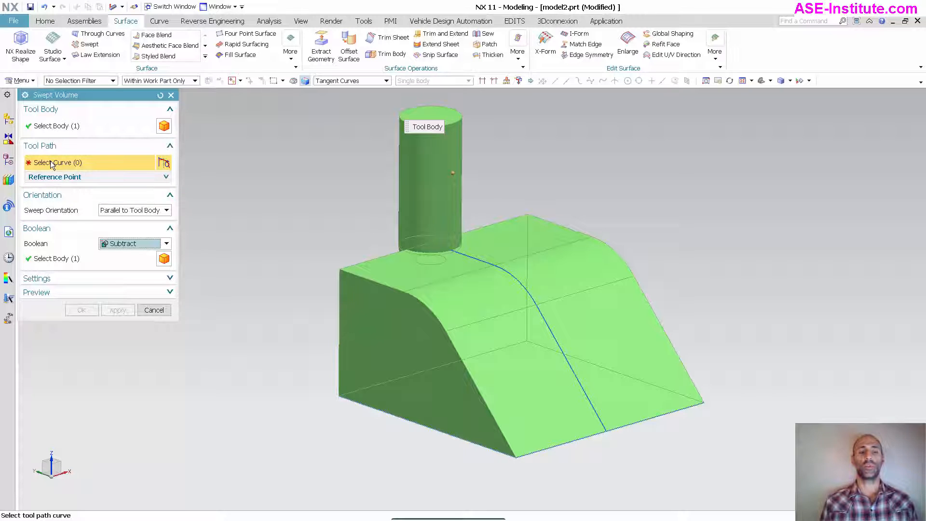
pyautogui.moveTo(473, 256)
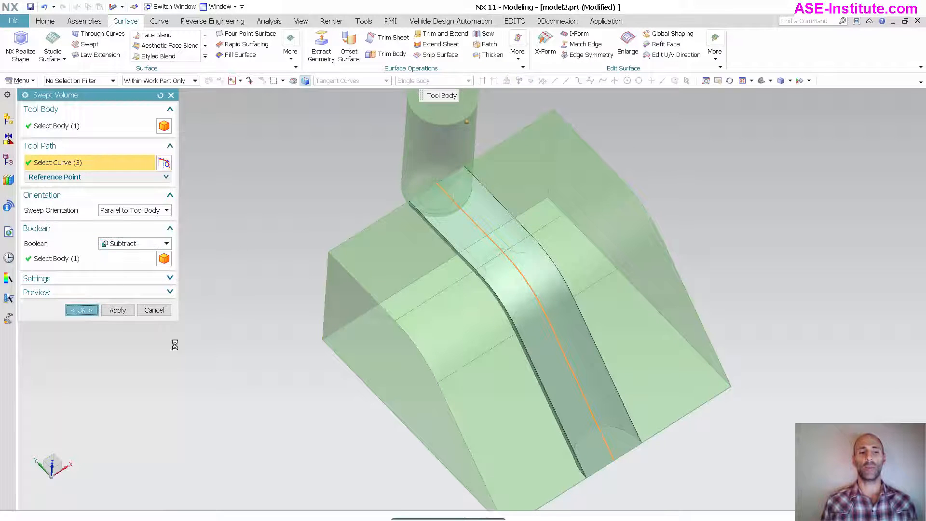
# - Apply the Swept Volume cut, orbit to inspect the rounded slot, and reopen More
pyautogui.click(81, 310)
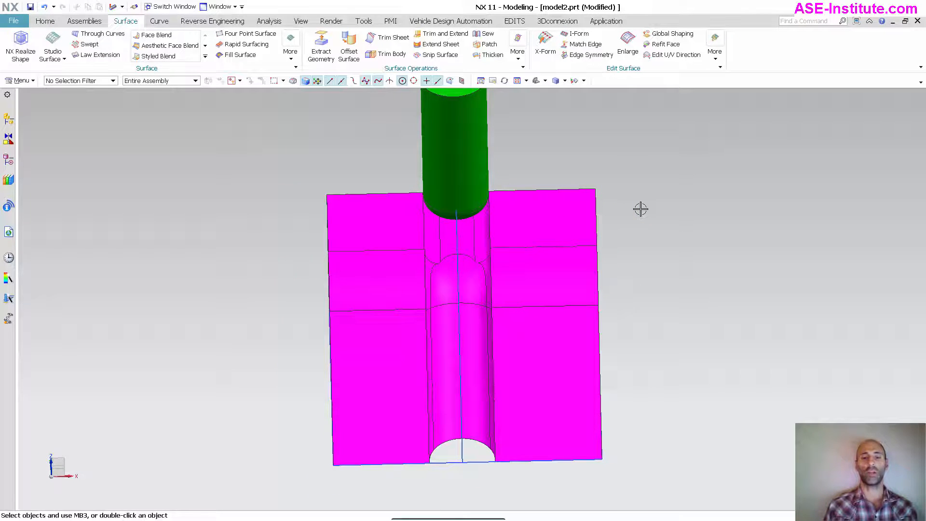
pyautogui.moveTo(641, 208); pyautogui.dragTo(332, 144)
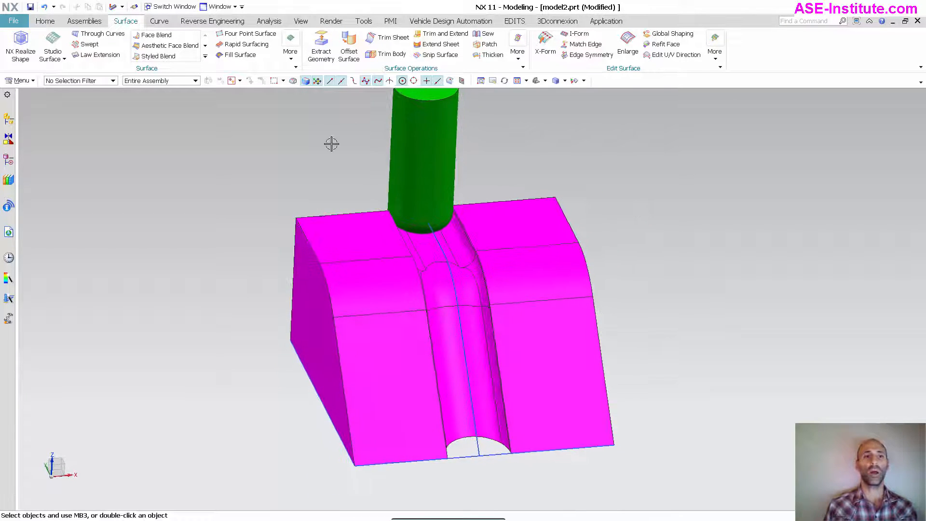
pyautogui.click(290, 41)
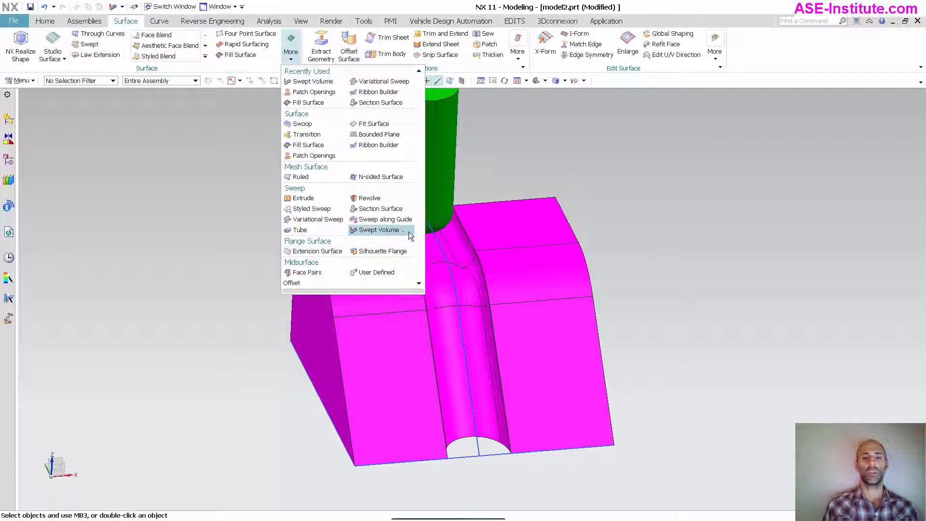